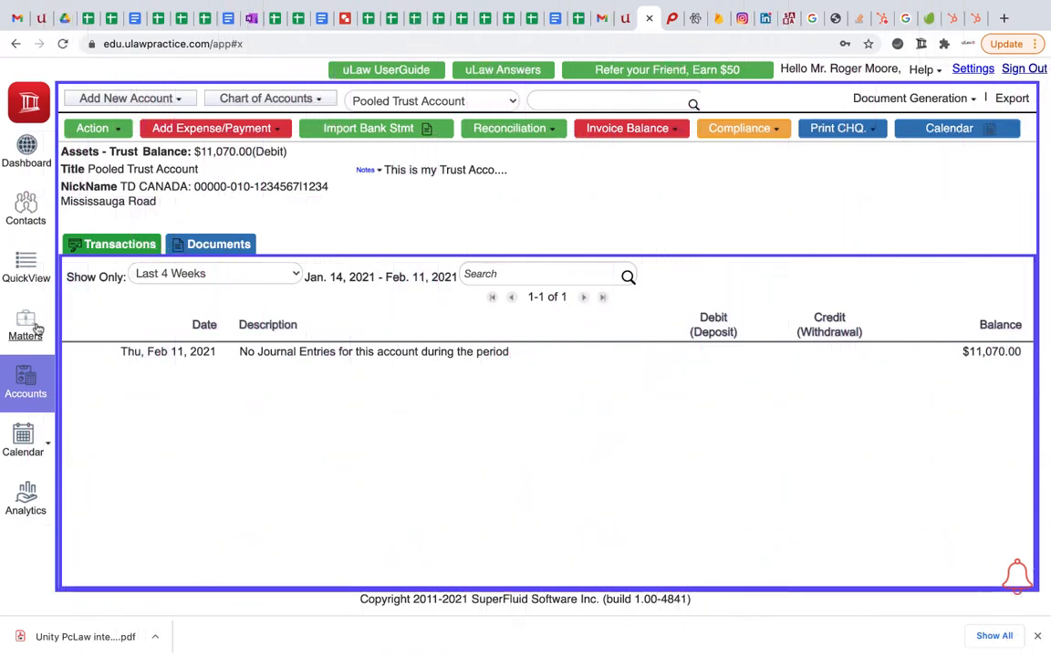
Start a cash retainer receipt for 2106832 Ontario Limited and review the available cash accounts.
{"action": "left_click", "coordinate": [26, 326]}
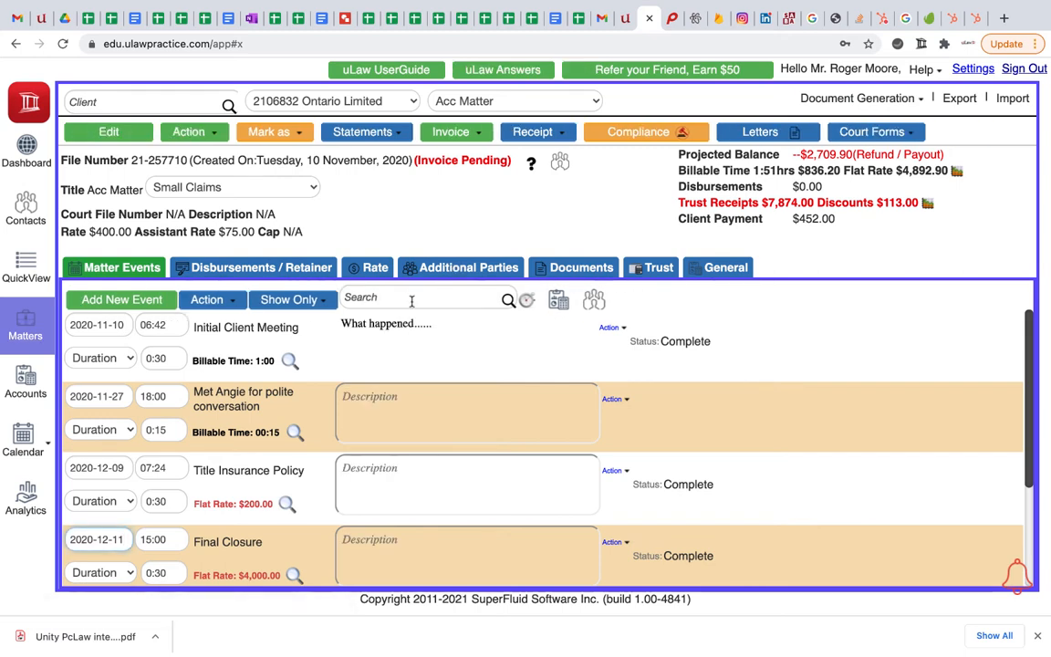
{"action": "left_click", "coordinate": [254, 267]}
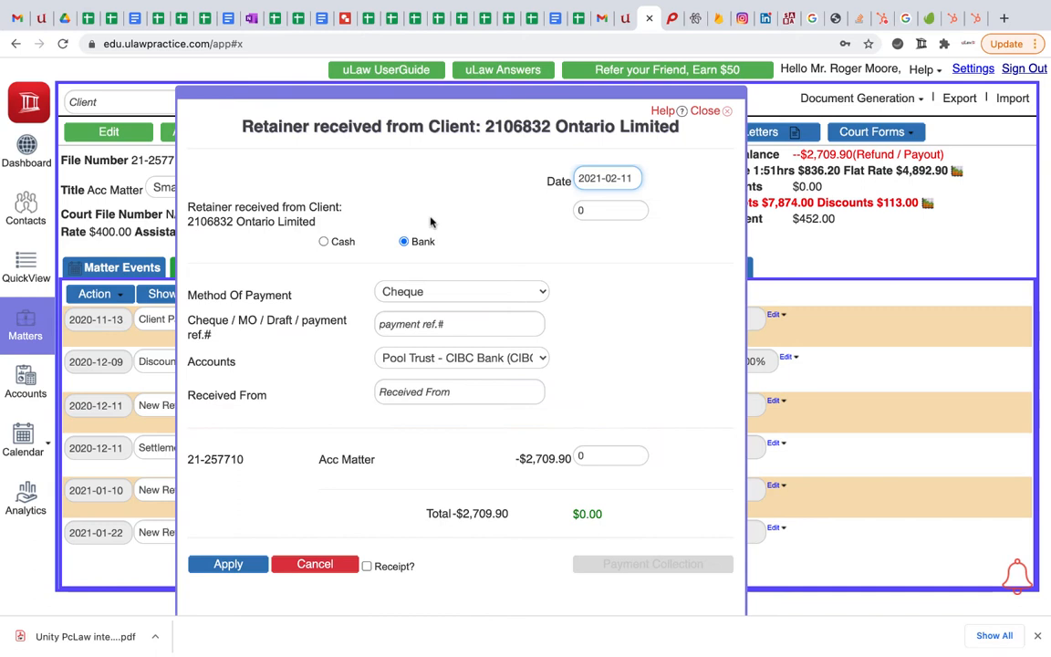
{"action": "left_click", "coordinate": [325, 241]}
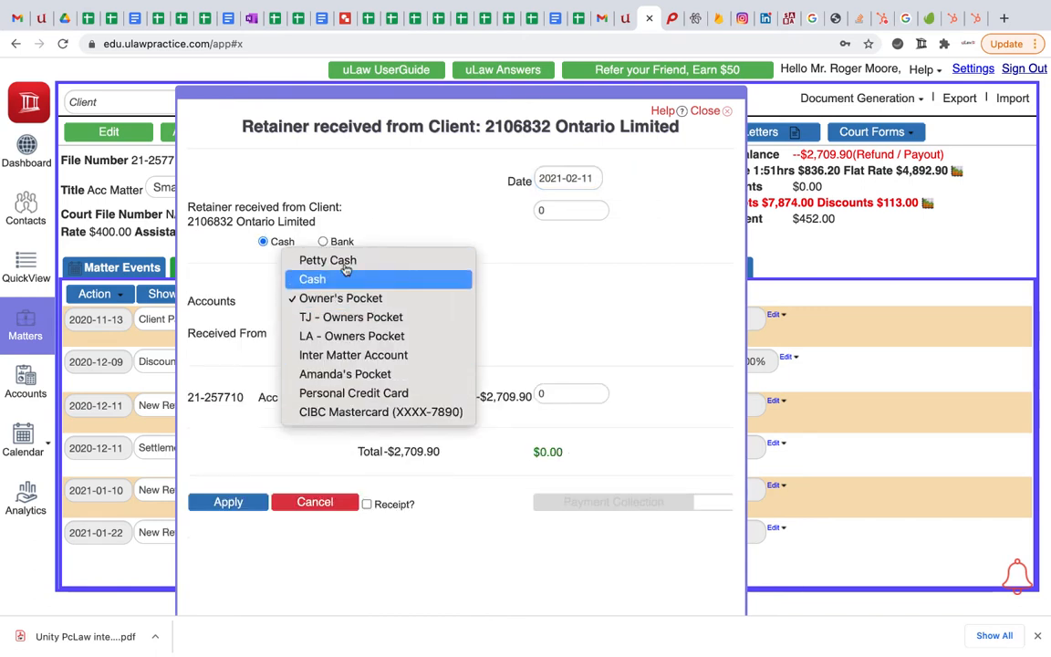
{"action": "mouse_move", "coordinate": [356, 299]}
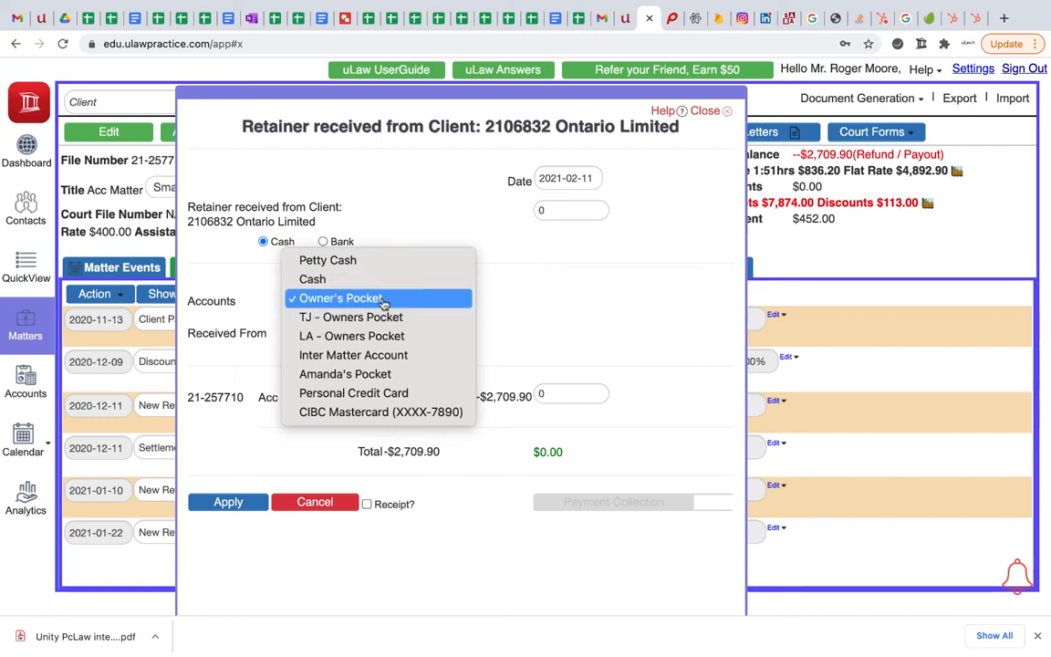
{"action": "mouse_move", "coordinate": [312, 279]}
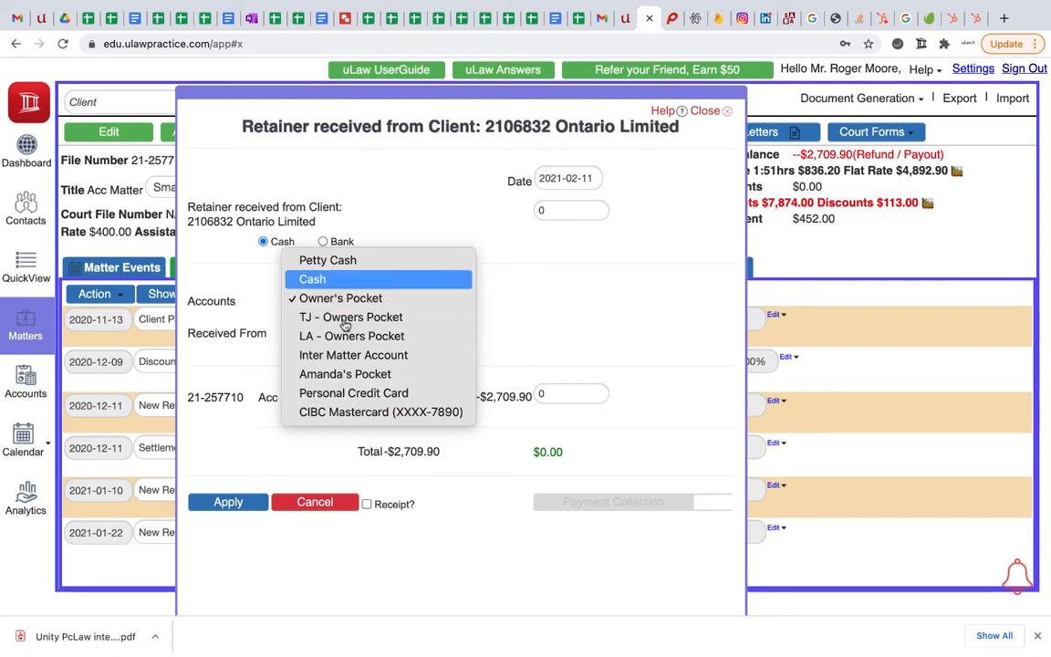
{"action": "left_click", "coordinate": [339, 299]}
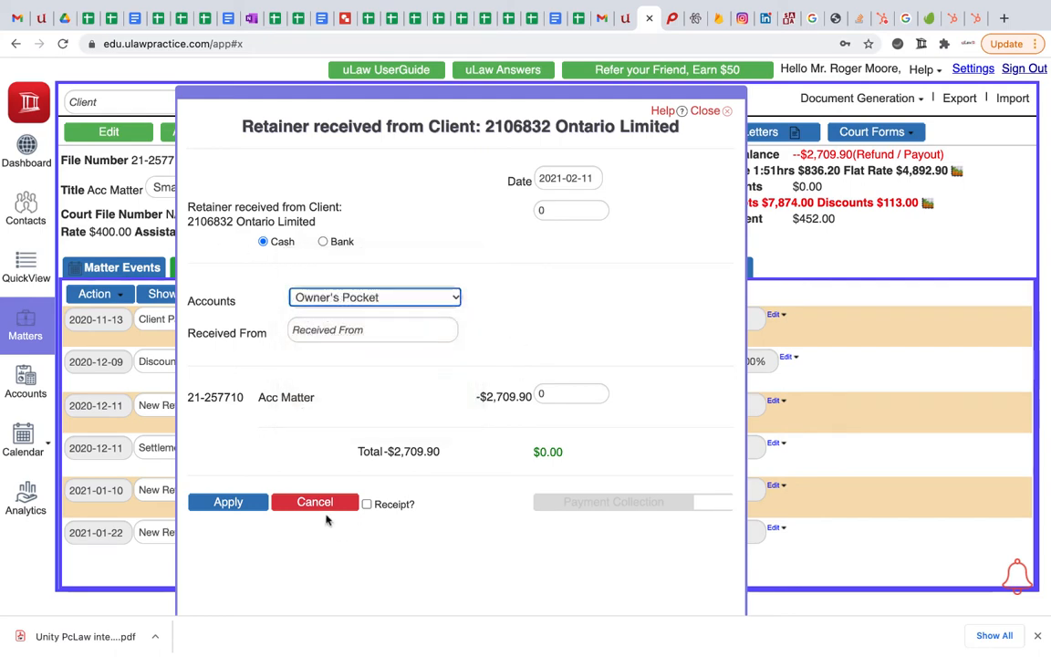
Cancel the retainer and browse the chart of accounts' existing cash asset accounts.
{"action": "left_click", "coordinate": [314, 504]}
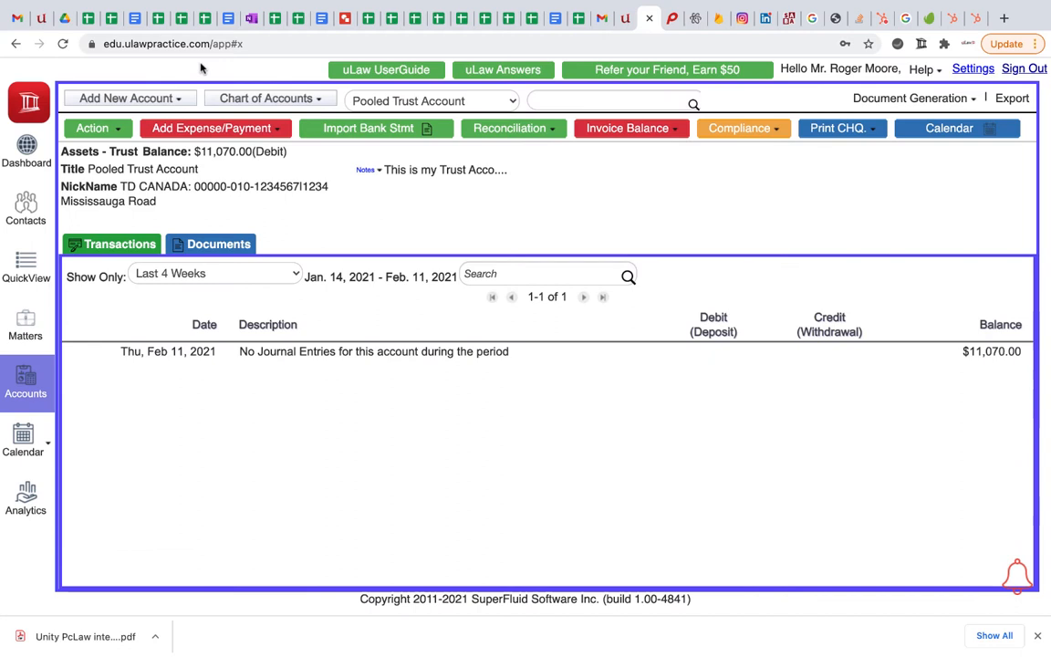
{"action": "left_click", "coordinate": [264, 98]}
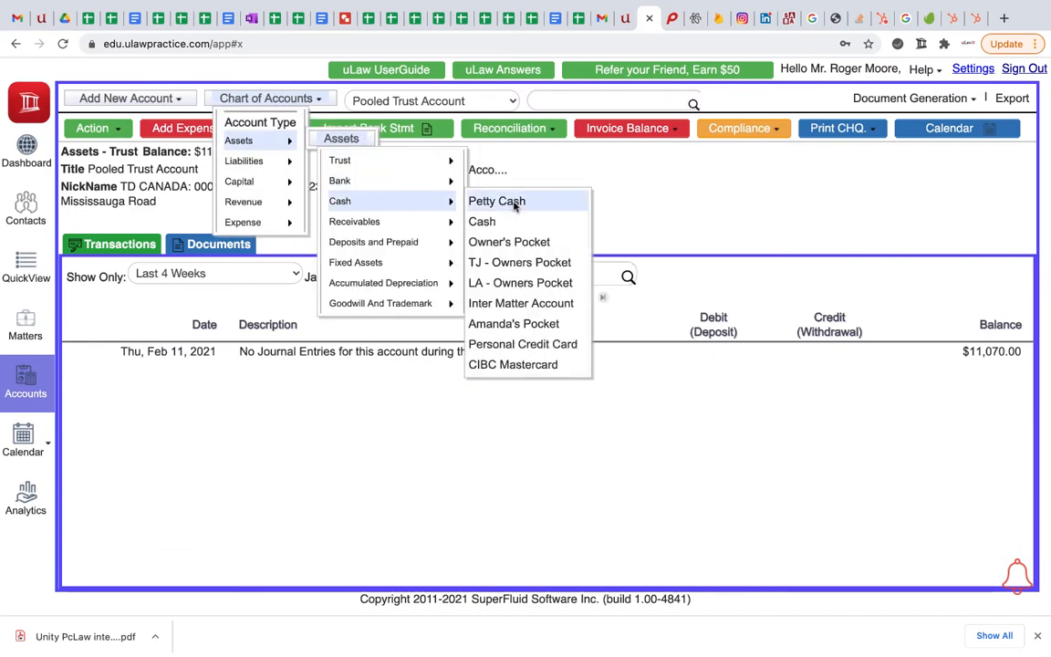
{"action": "mouse_move", "coordinate": [481, 220]}
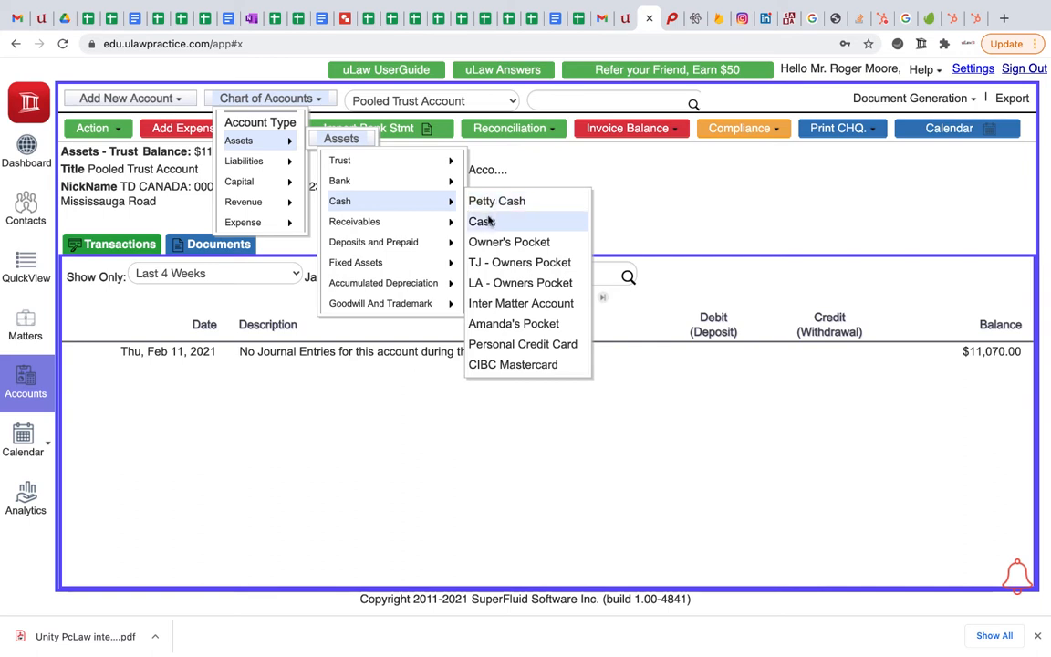
{"action": "mouse_move", "coordinate": [527, 281]}
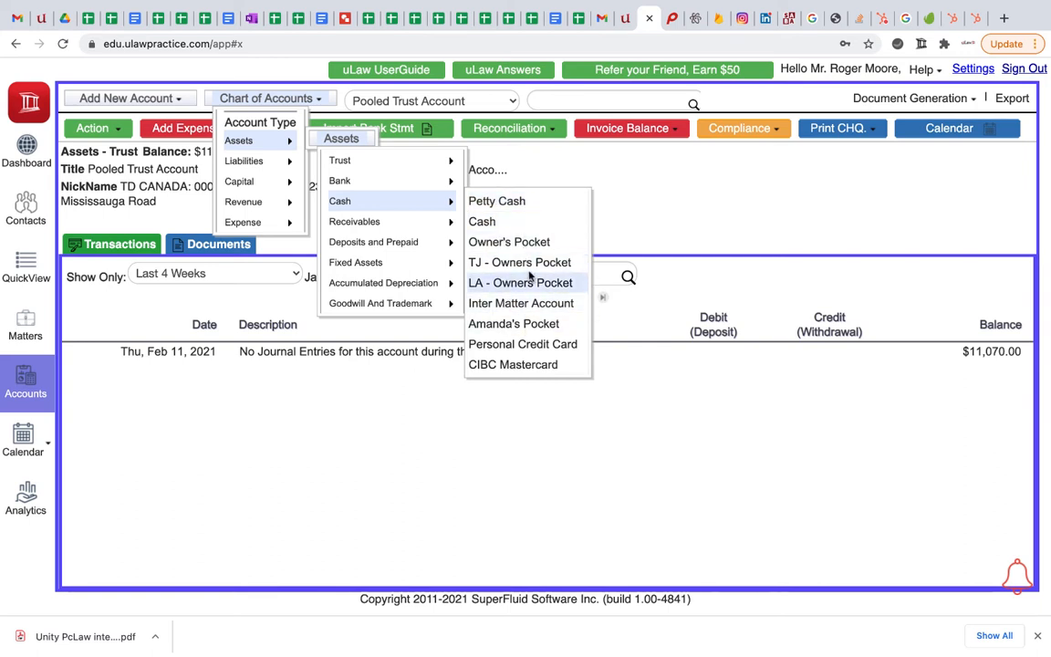
{"action": "mouse_move", "coordinate": [513, 323]}
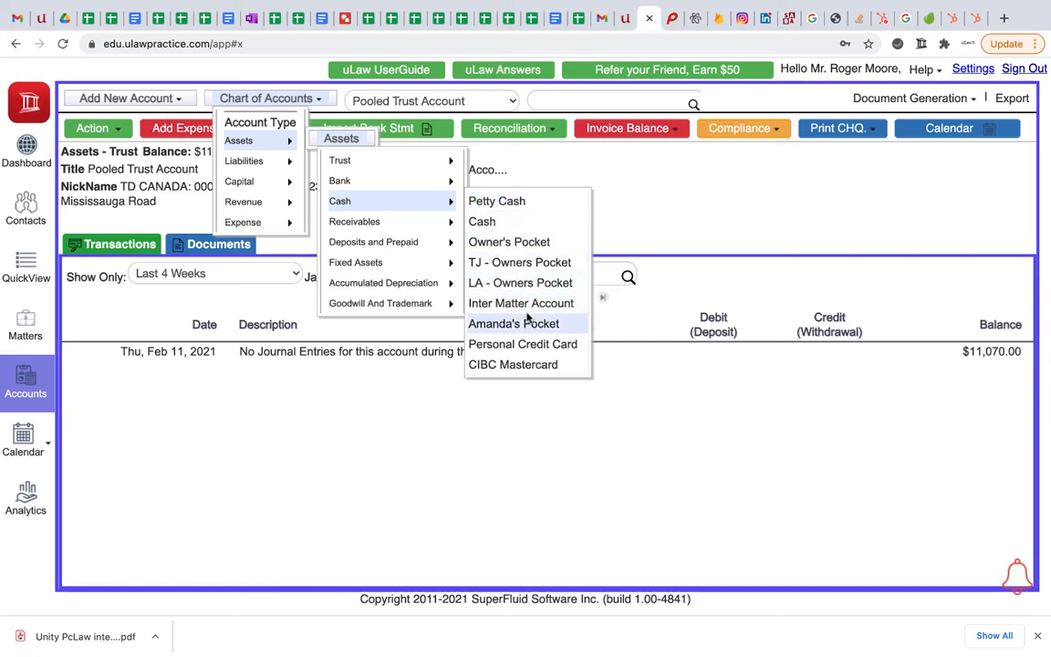
{"action": "mouse_move", "coordinate": [372, 241]}
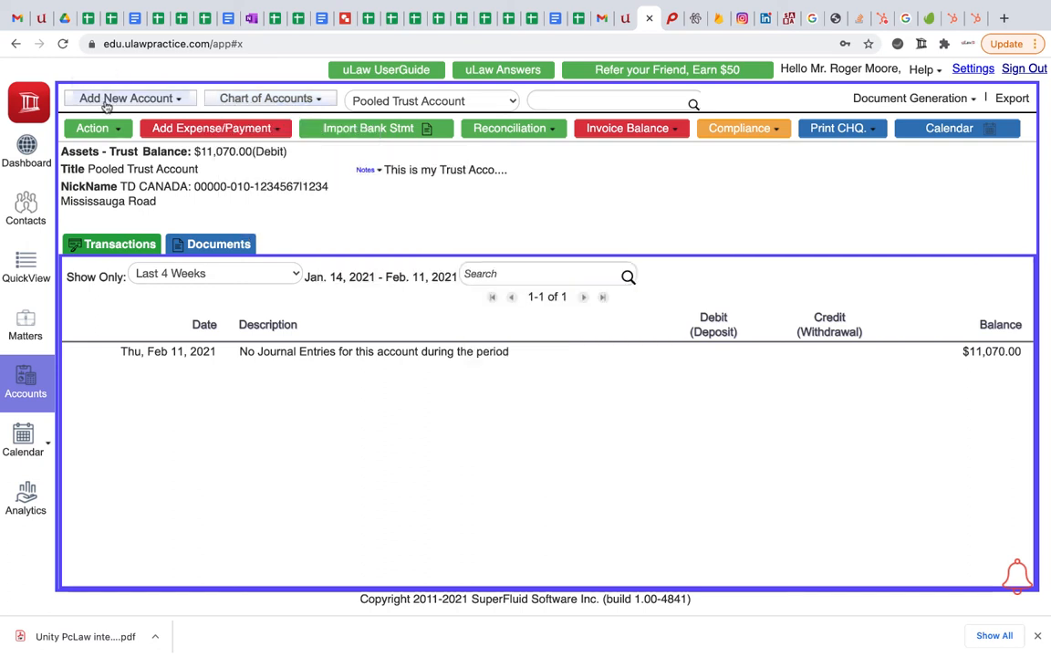
Add a cash asset account named 'Trust Cash Account', save it, and return to the matter.
{"action": "left_click", "coordinate": [128, 101]}
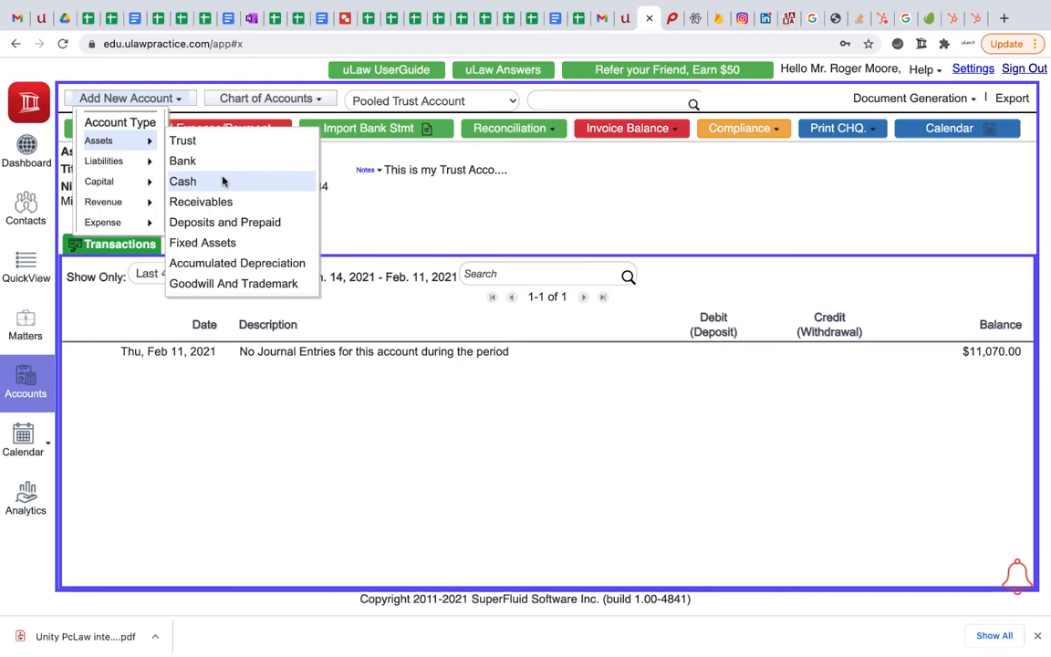
{"action": "left_click", "coordinate": [183, 181]}
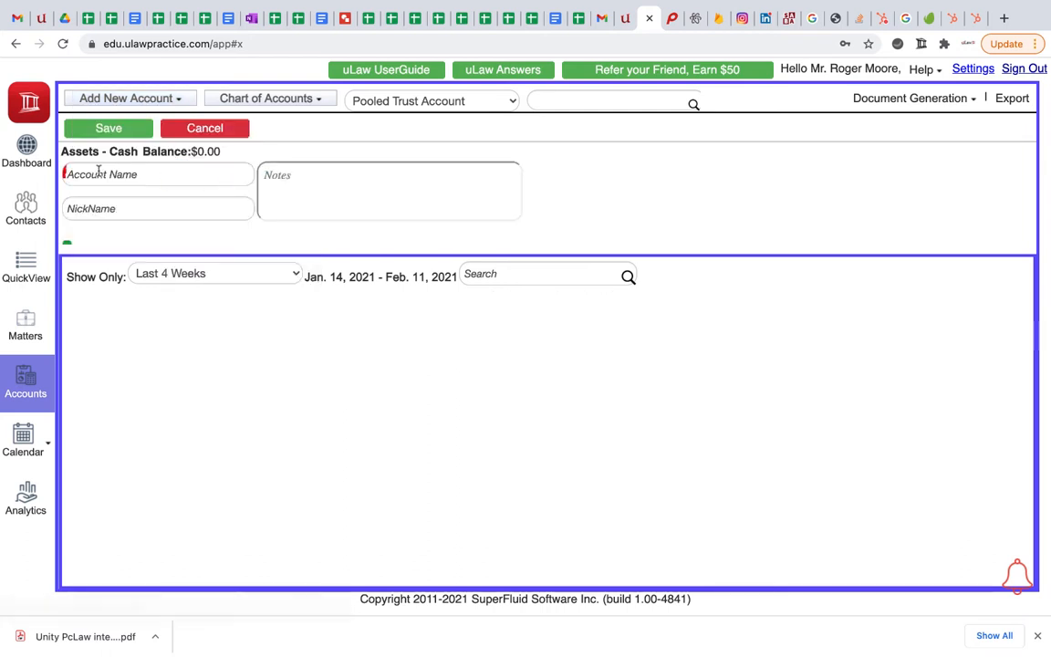
{"action": "type", "text": "Trust"}
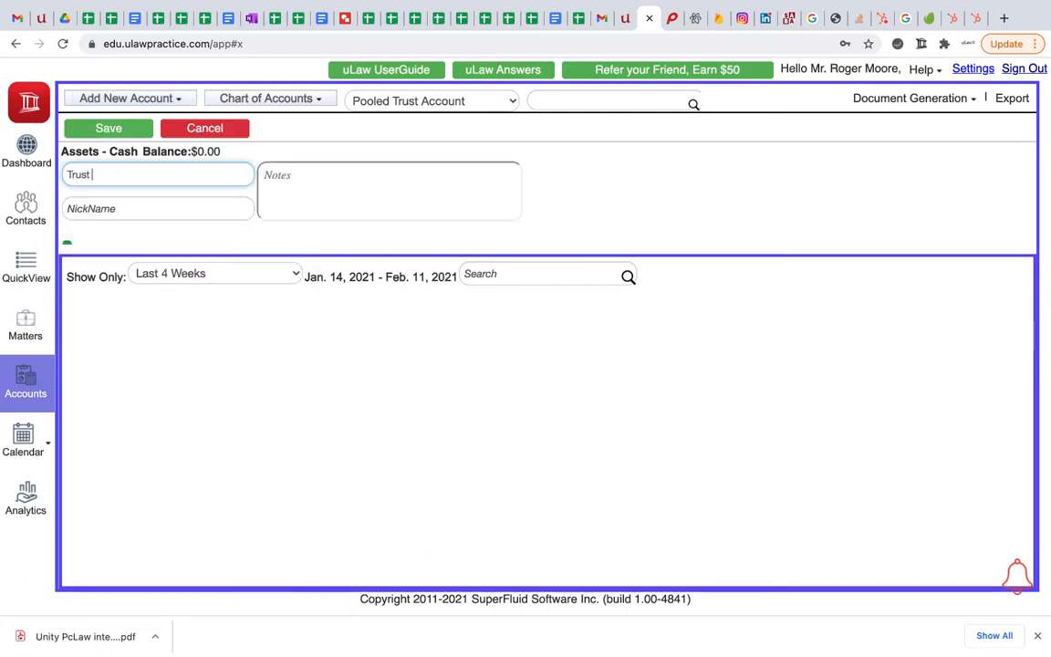
{"action": "type", "text": "Cash Acc"}
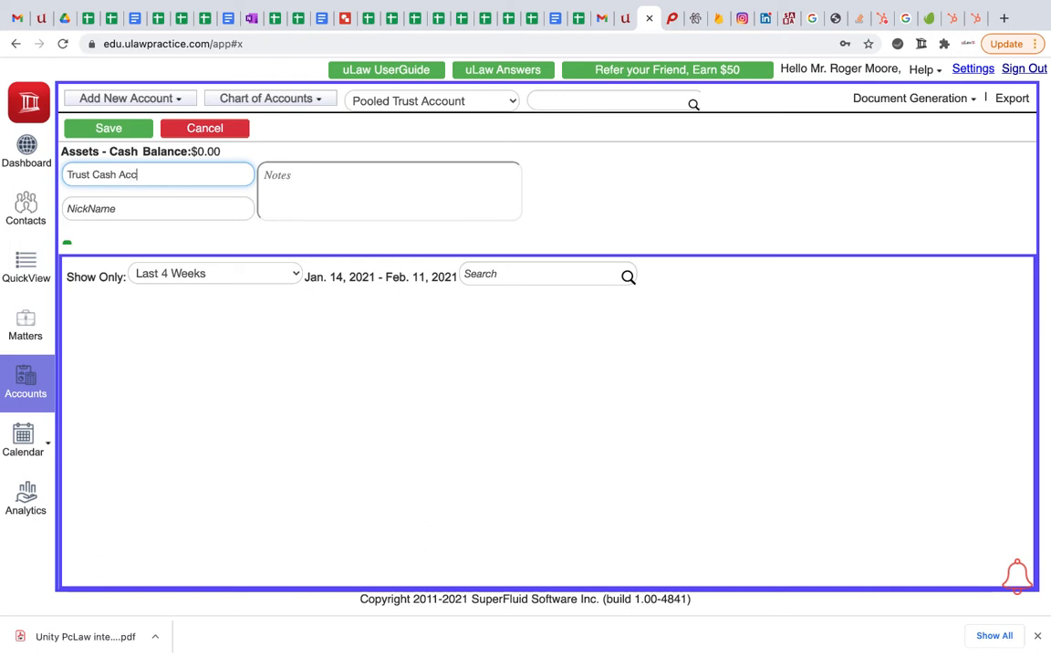
{"action": "type", "text": "ount"}
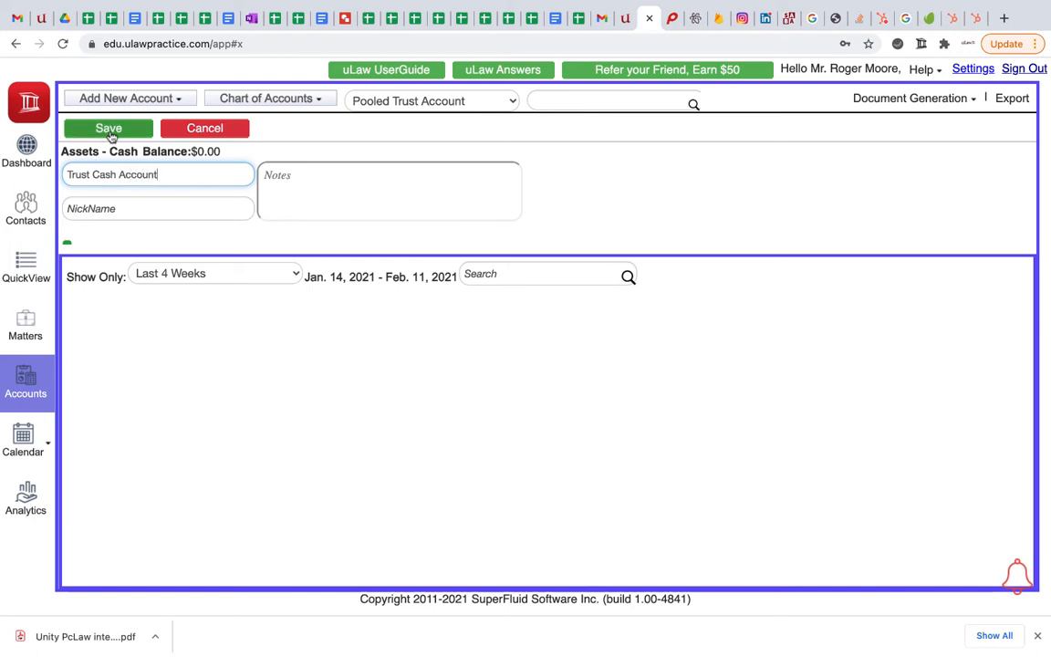
{"action": "left_click", "coordinate": [109, 127]}
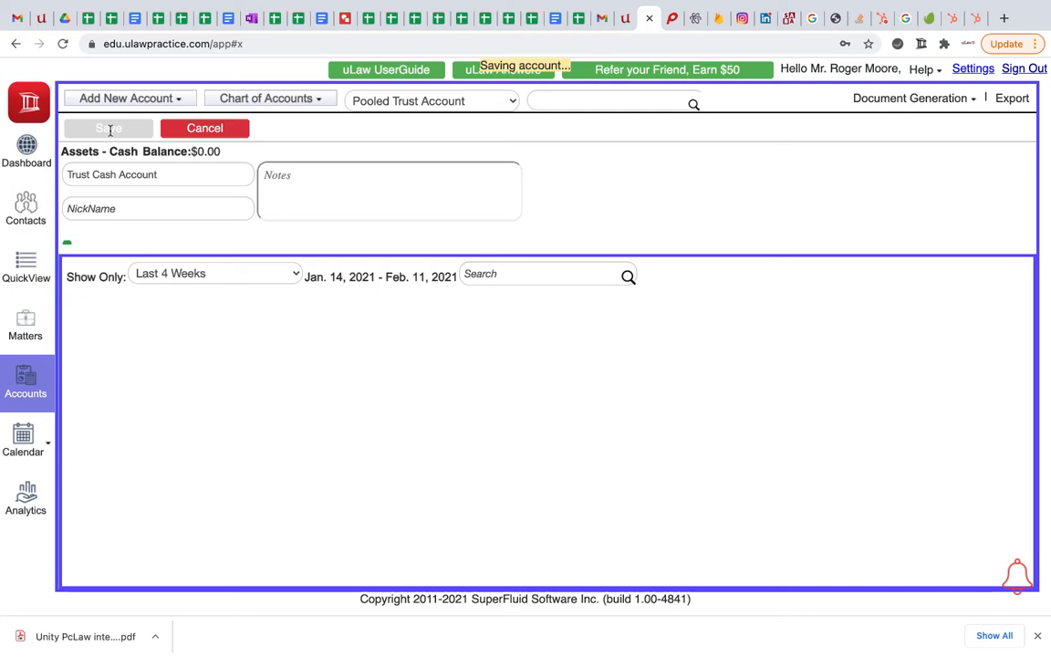
{"action": "left_click", "coordinate": [25, 325]}
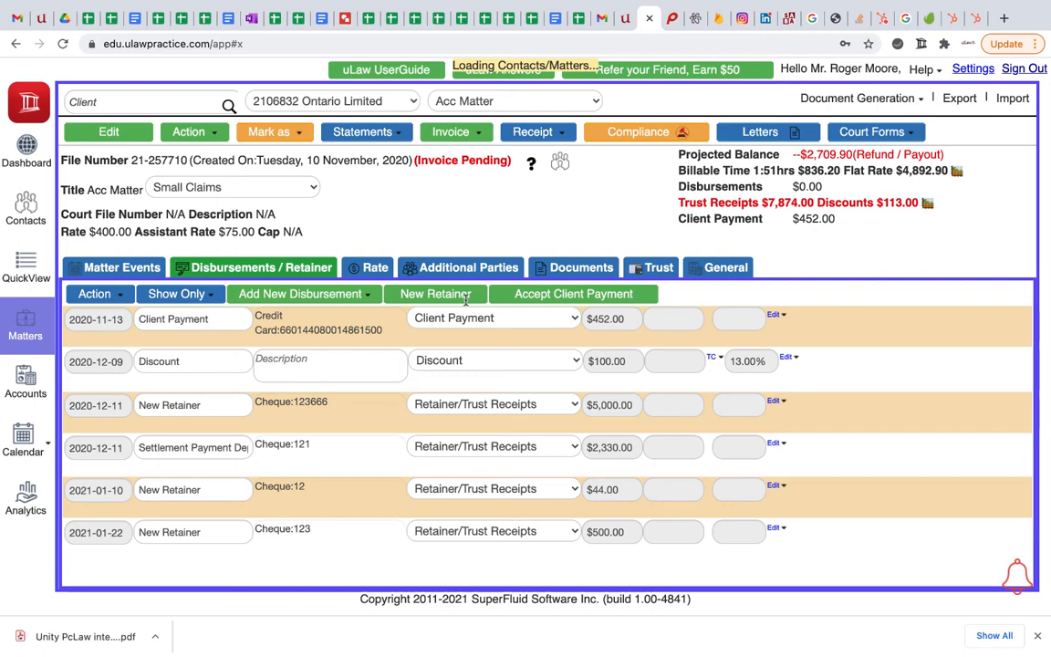
Start a new $500 cash retainer receipt on the matter.
{"action": "left_click", "coordinate": [434, 294]}
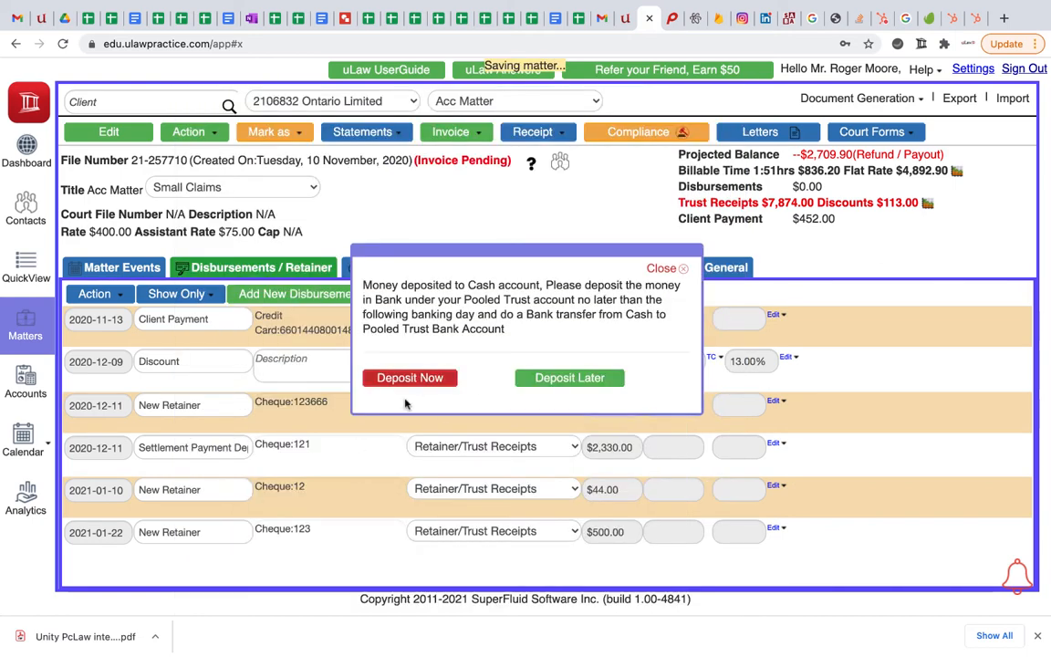
{"action": "mouse_move", "coordinate": [598, 373]}
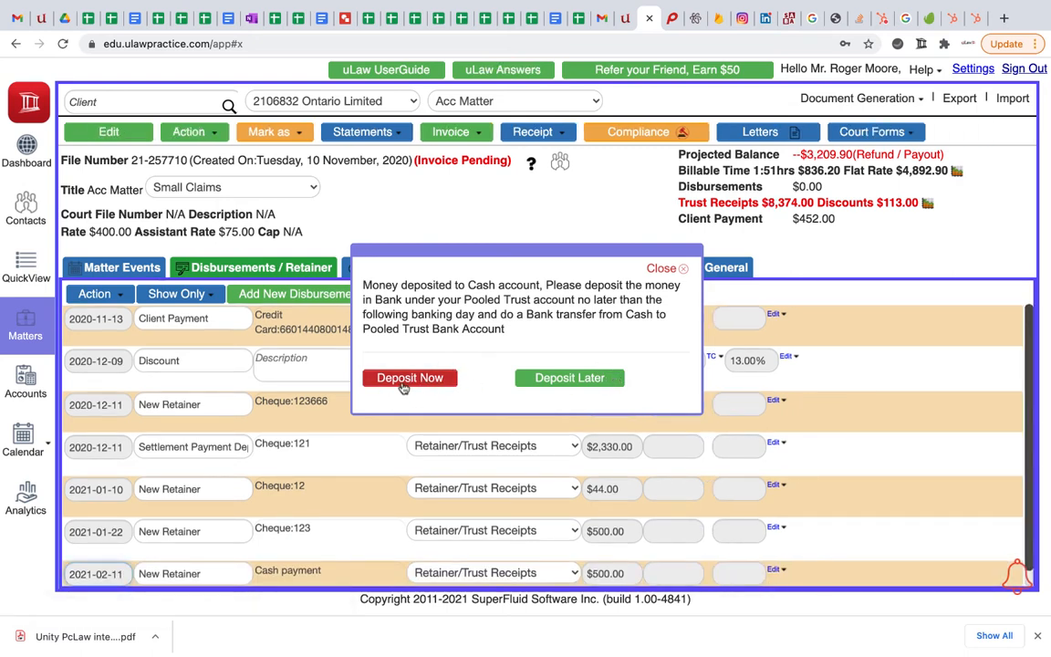
Deposit the $500 via Bank Teller as a Trust Cash Deposit into Pool Trust - CIBC Bank and apply.
{"action": "left_click", "coordinate": [409, 378]}
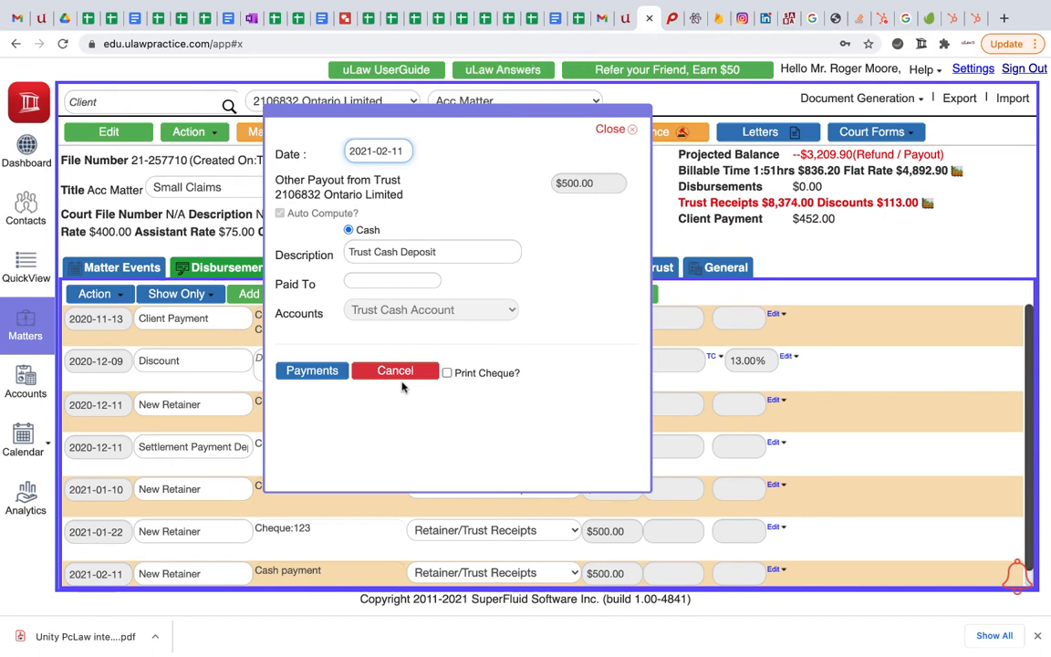
{"action": "mouse_move", "coordinate": [422, 343]}
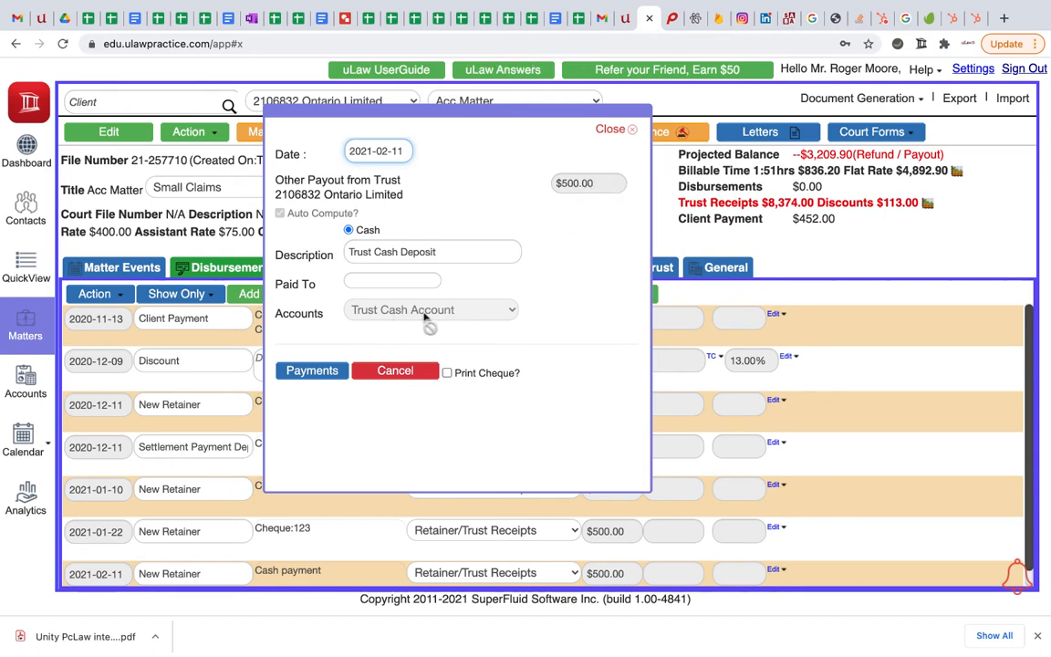
{"action": "left_click", "coordinate": [310, 370]}
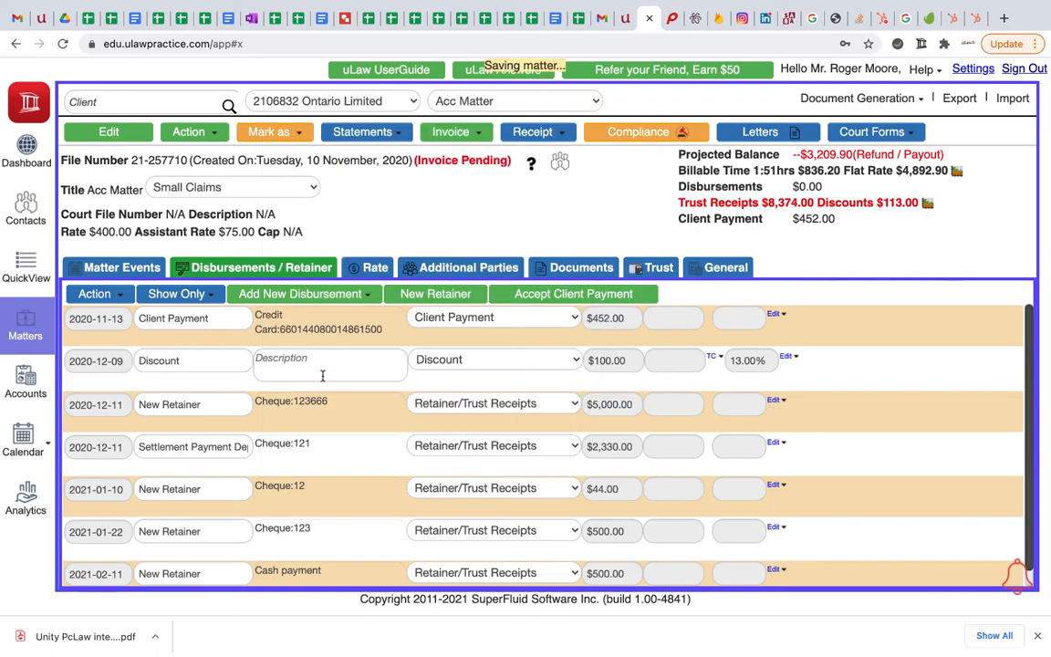
{"action": "mouse_move", "coordinate": [490, 332]}
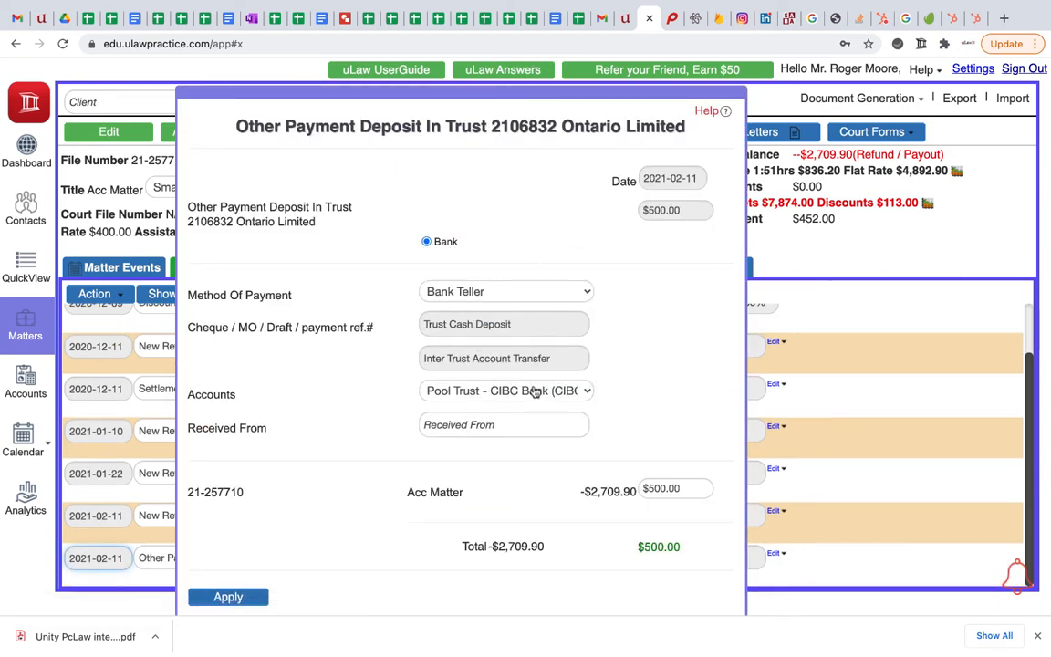
{"action": "left_click", "coordinate": [506, 391]}
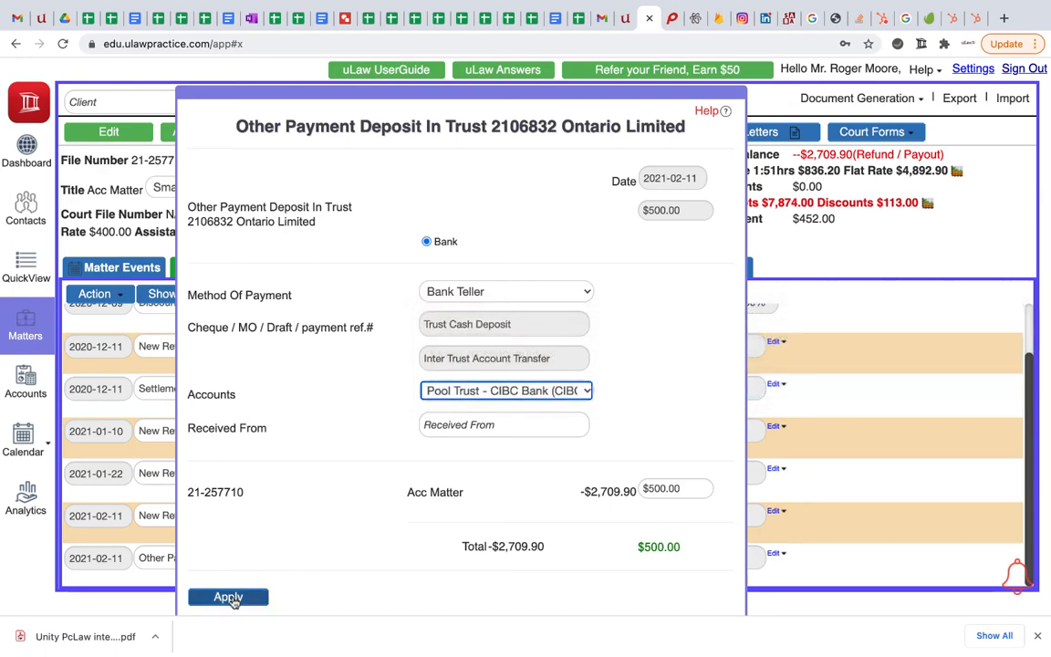
{"action": "left_click", "coordinate": [228, 597]}
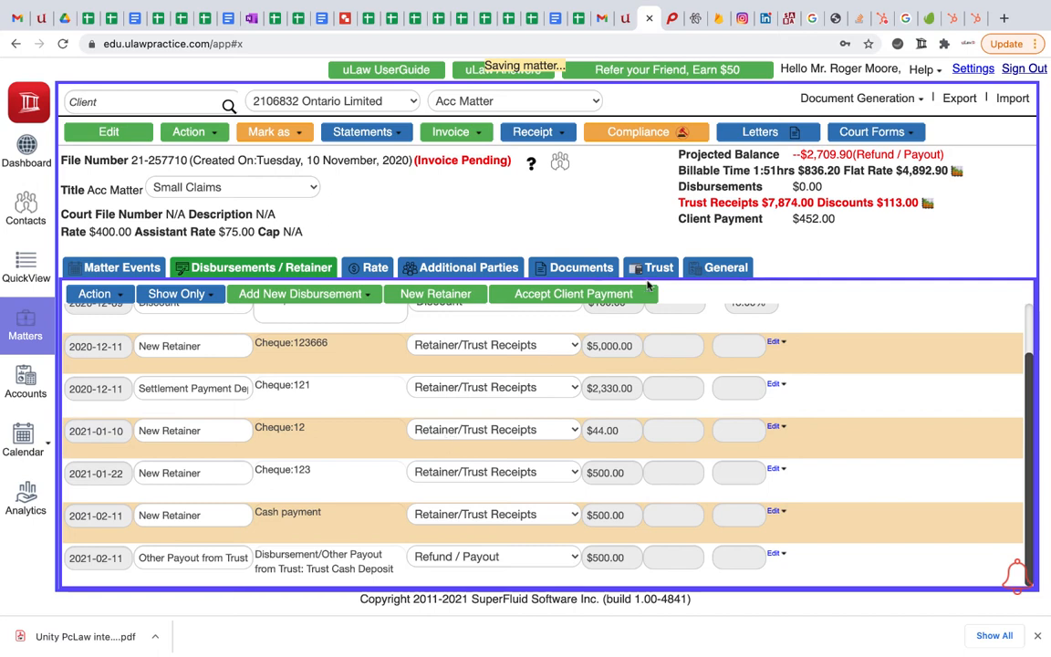
View the matter's trust statement showing the $500 entries, then go to the accounting ledgers.
{"action": "scroll", "scroll_direction": "down", "scroll_amount": 3}
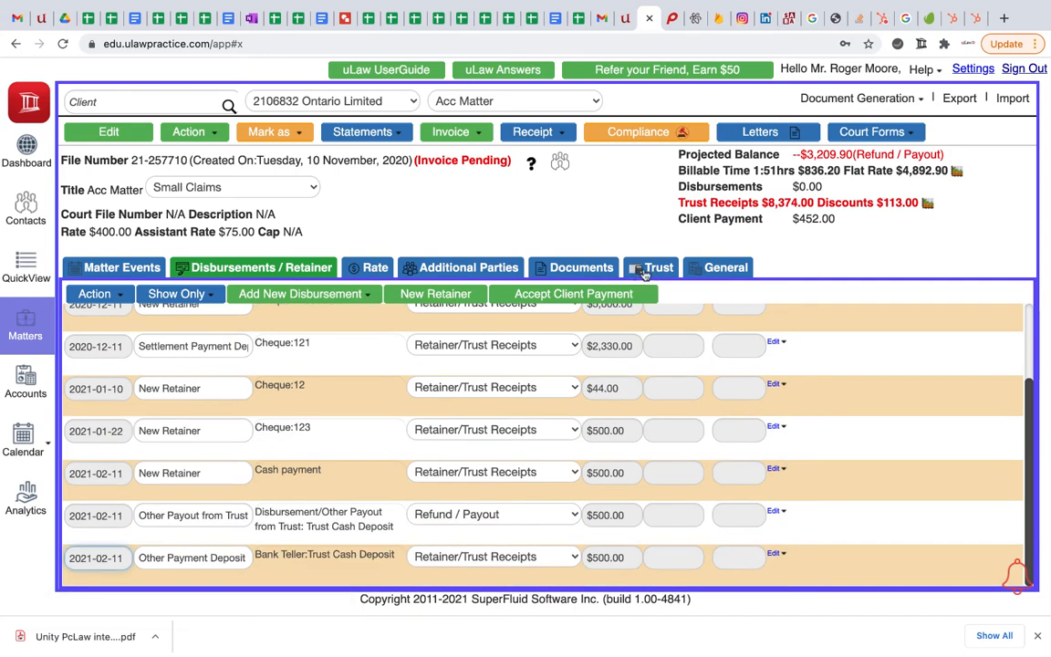
{"action": "left_click", "coordinate": [651, 266]}
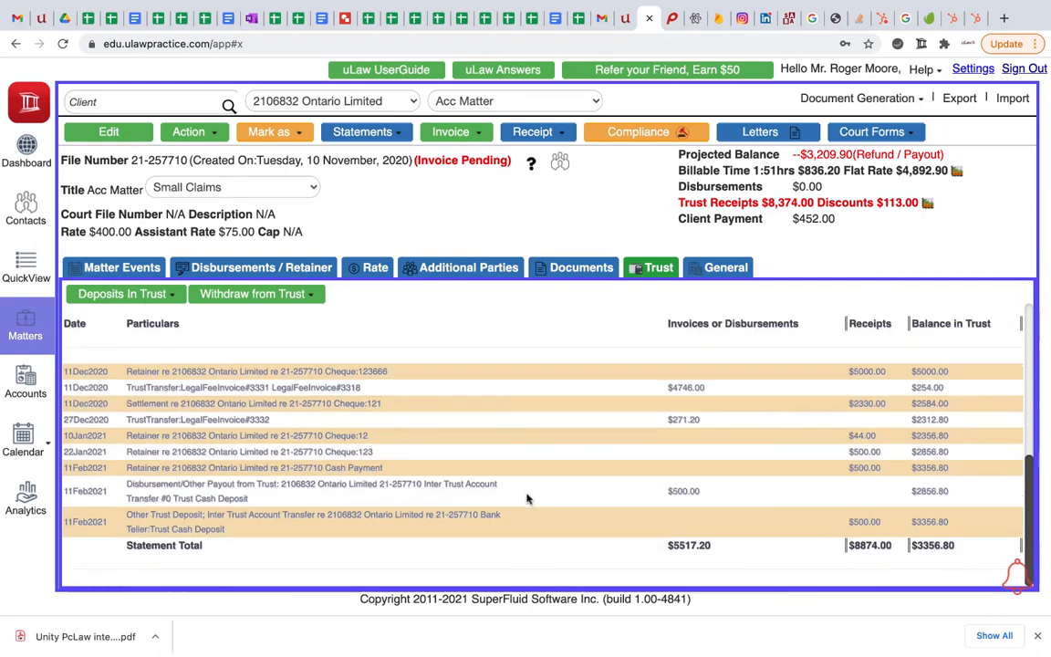
{"action": "mouse_move", "coordinate": [843, 467]}
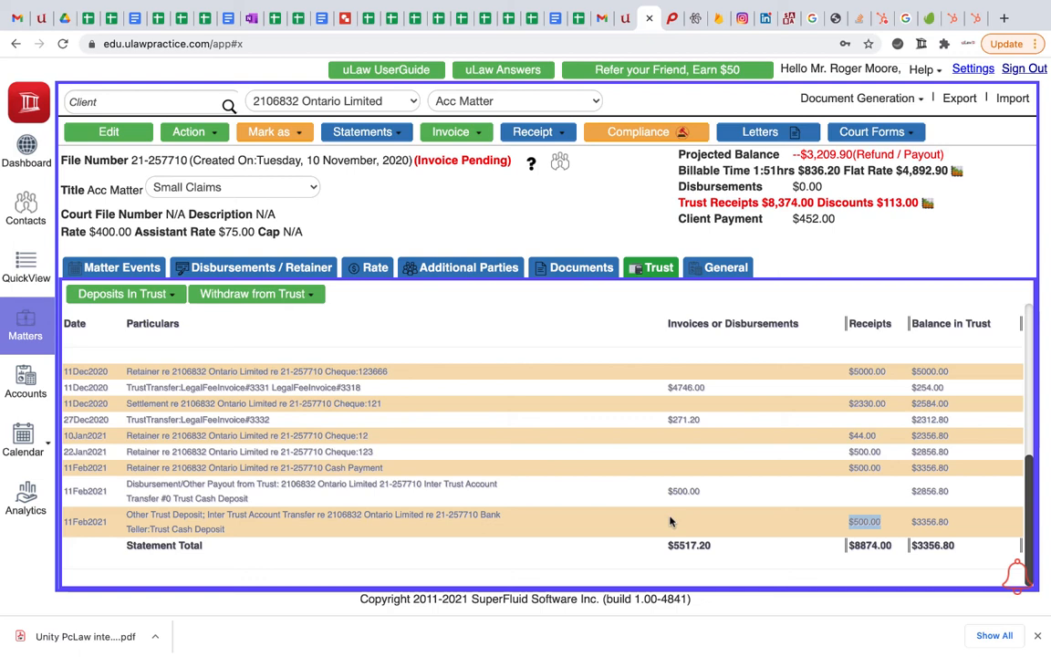
{"action": "mouse_move", "coordinate": [916, 560]}
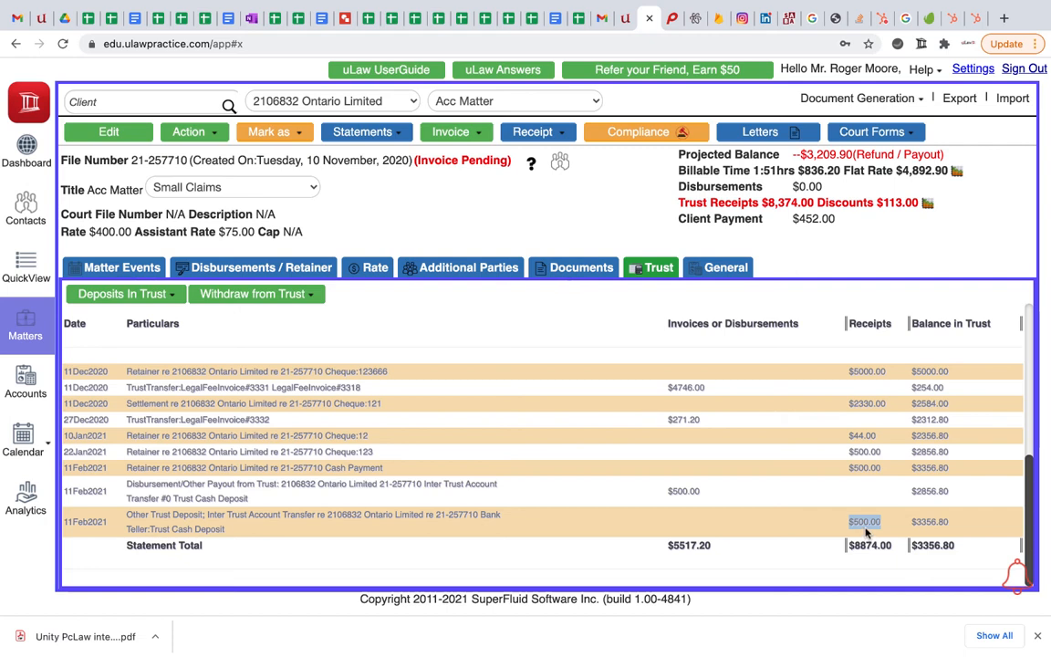
{"action": "left_click", "coordinate": [26, 378]}
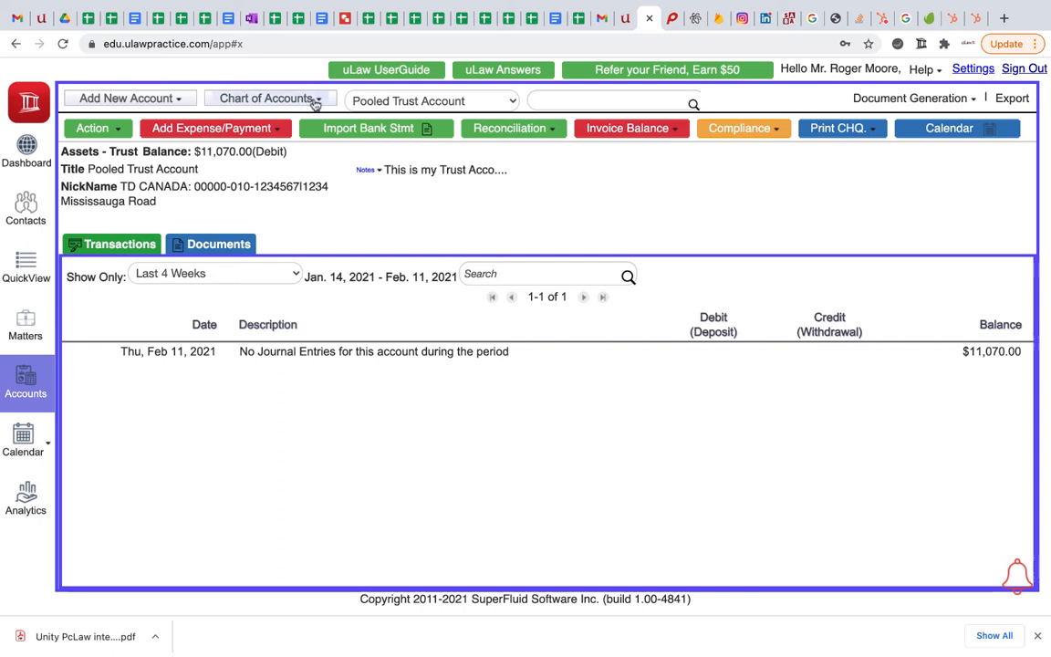
Check the Pool Trust - CIBC Bank ledger for the $500 Feb 11 cash deposit.
{"action": "left_click", "coordinate": [264, 99]}
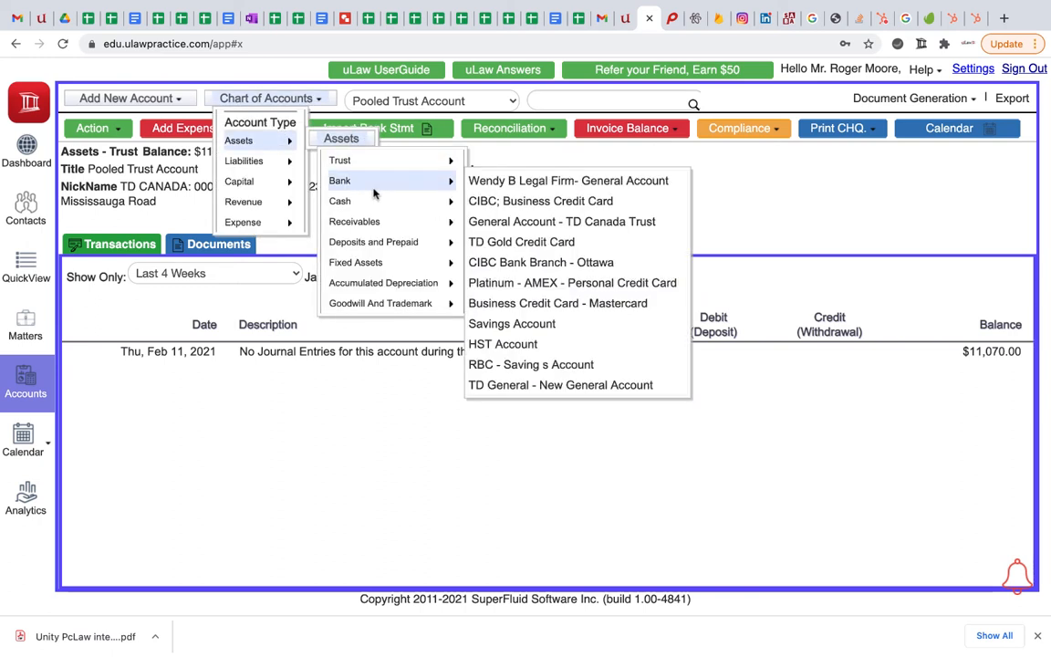
{"action": "mouse_move", "coordinate": [339, 160]}
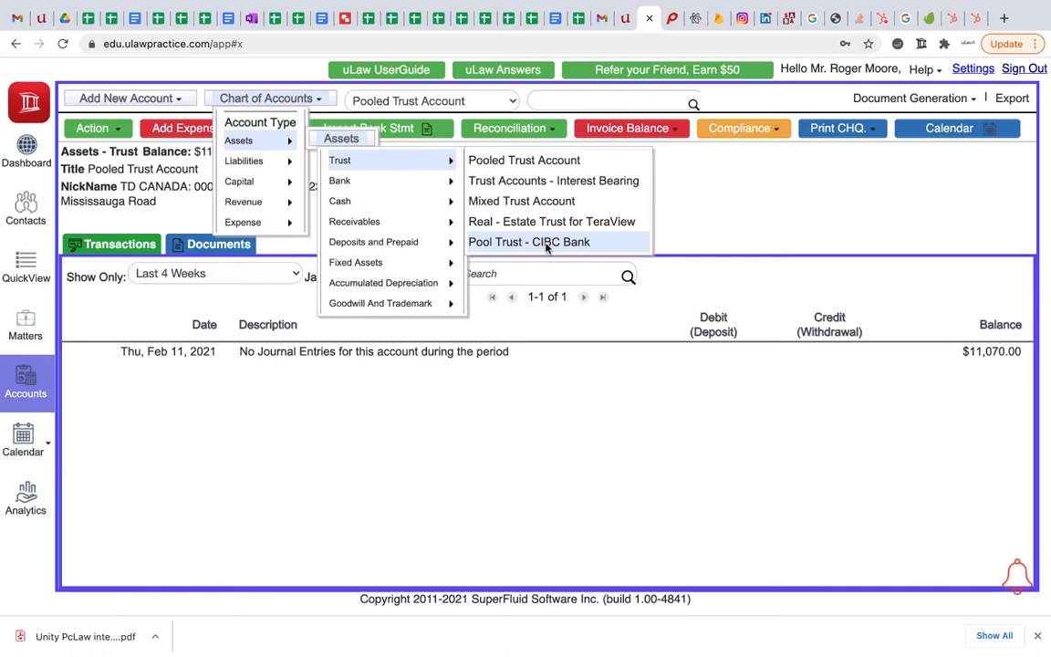
{"action": "left_click", "coordinate": [529, 241]}
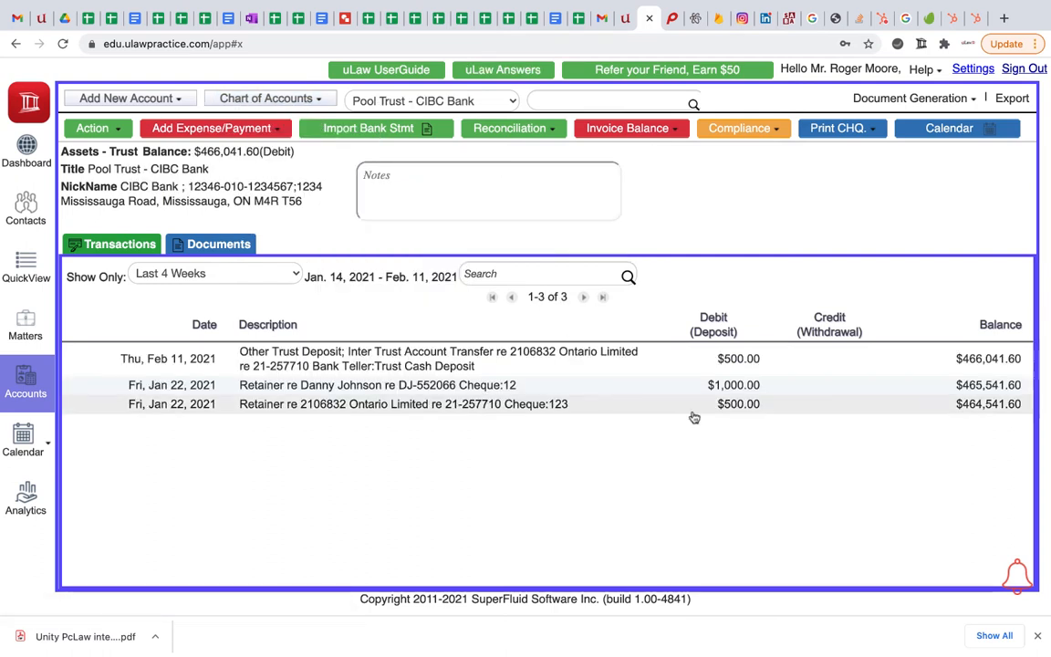
{"action": "mouse_move", "coordinate": [500, 357]}
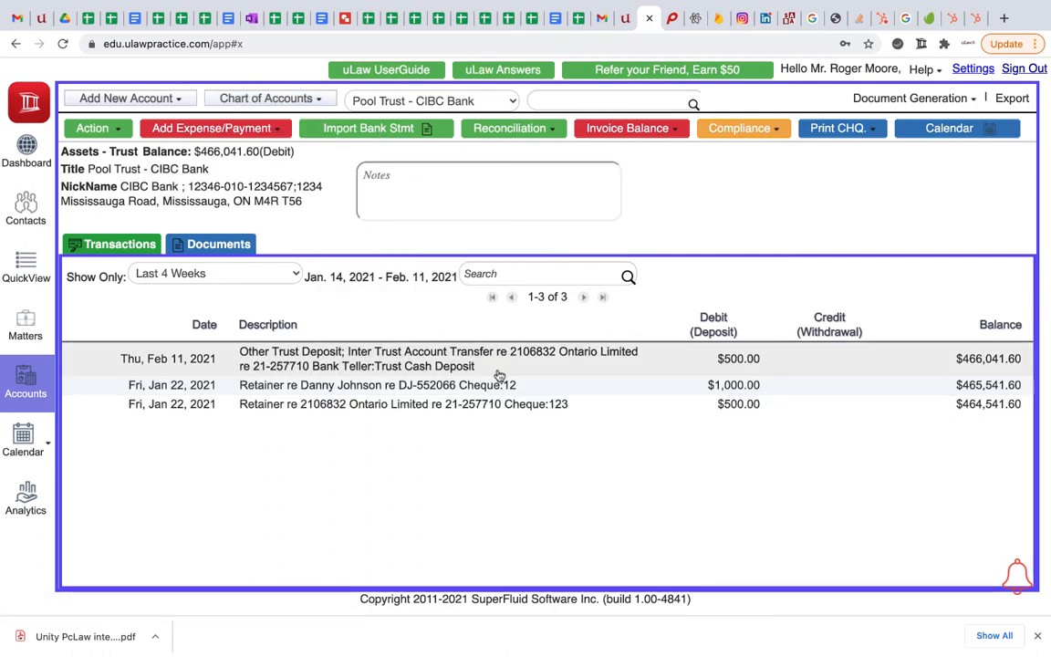
{"action": "left_click", "coordinate": [270, 98]}
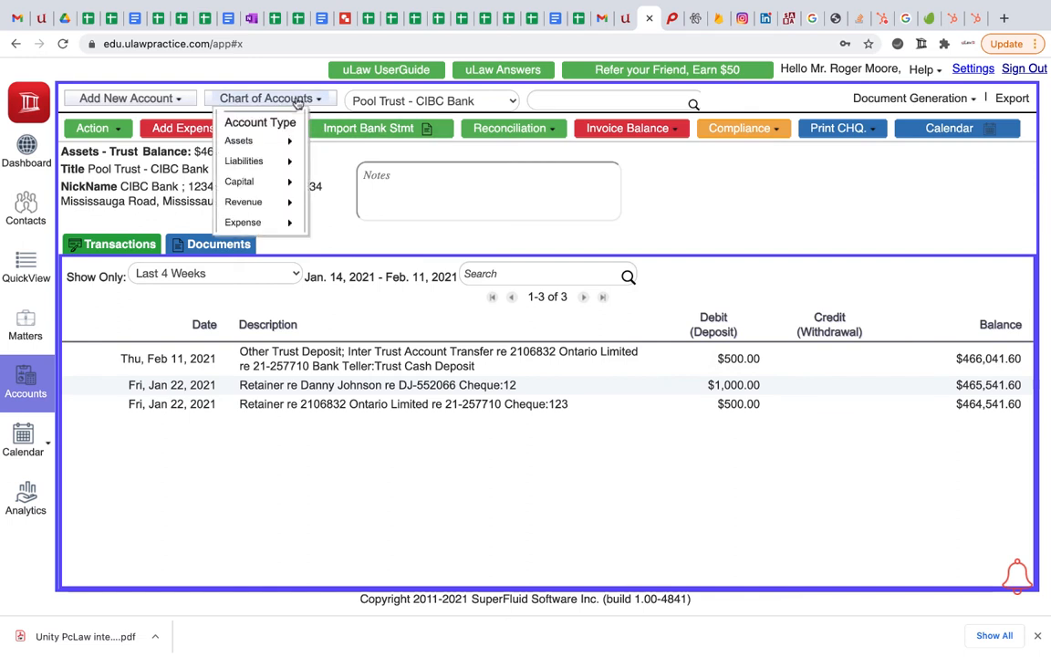
{"action": "mouse_move", "coordinate": [340, 201]}
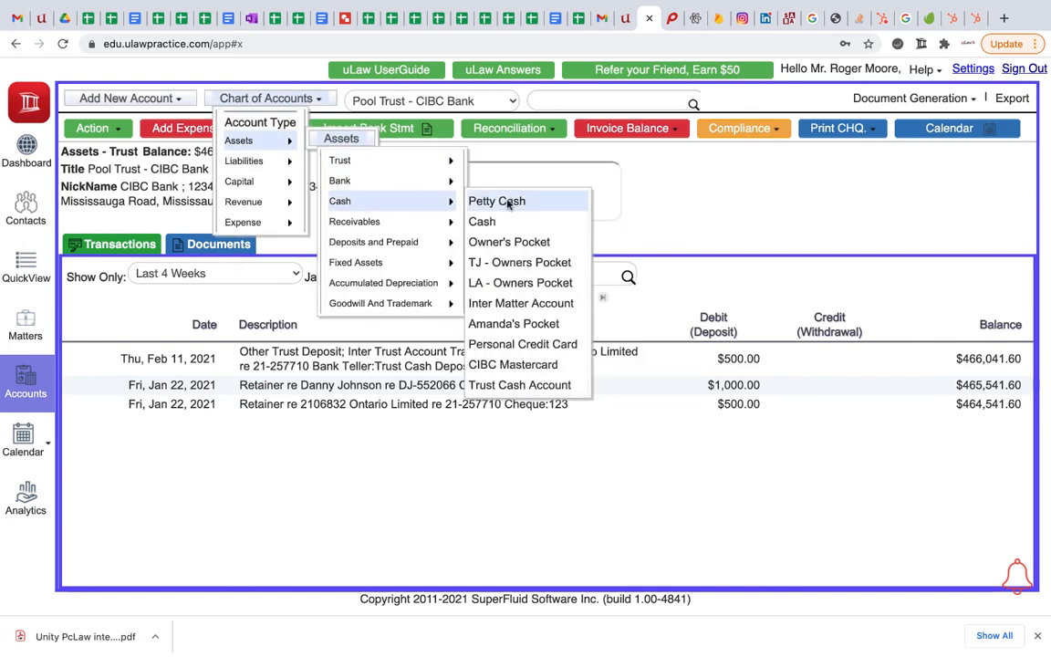
Check the Trust Cash Account ledger balances to $0 after the $500 entries, then return to the matter.
{"action": "left_click", "coordinate": [518, 383]}
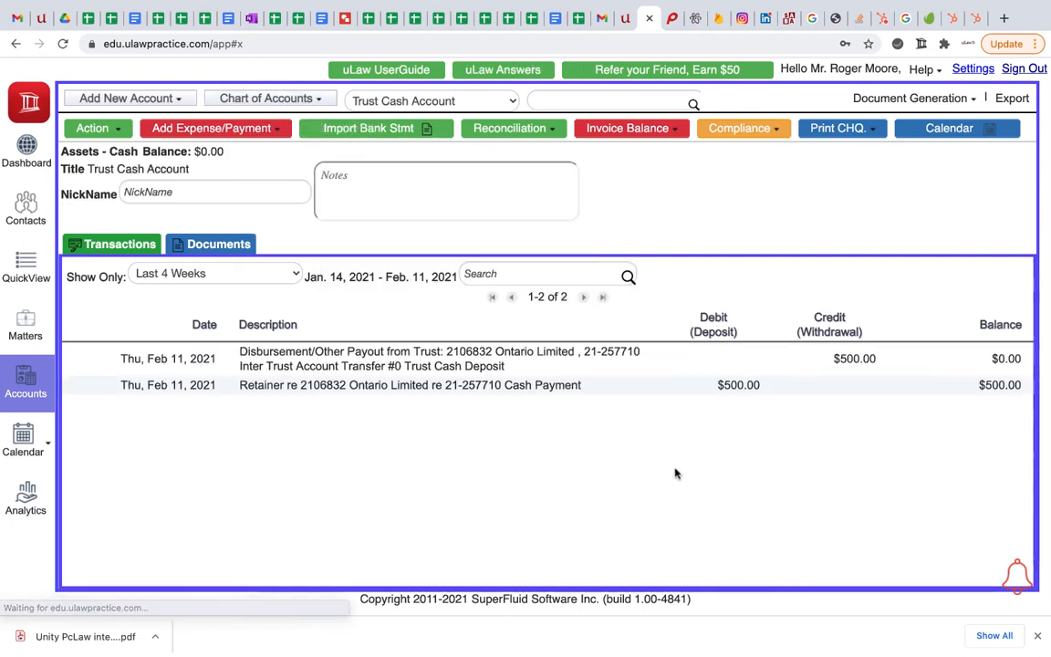
{"action": "mouse_move", "coordinate": [739, 383]}
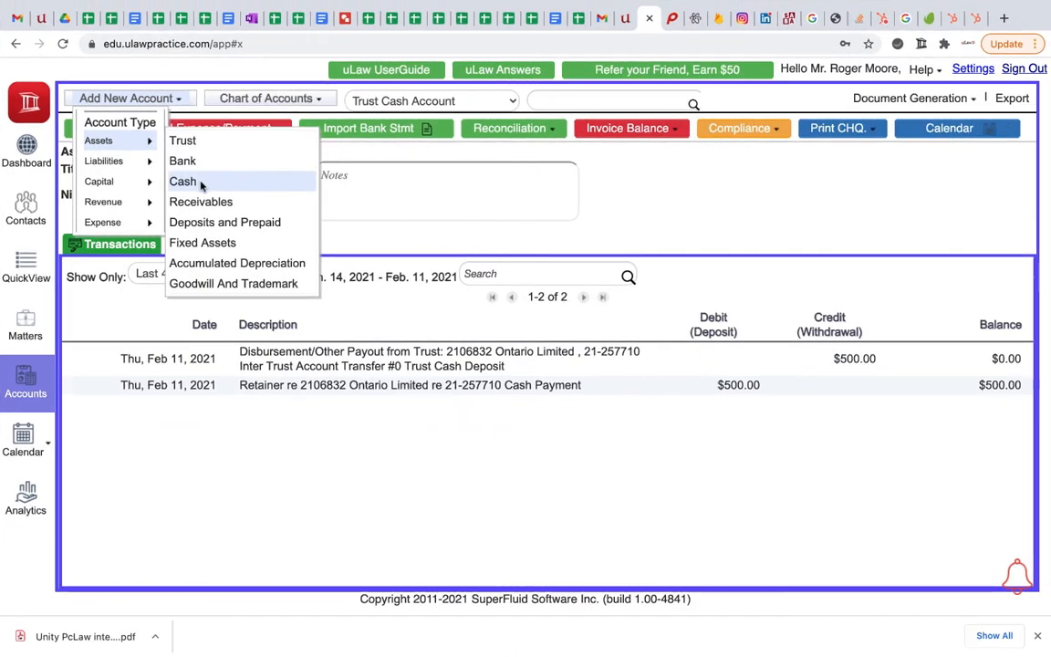
{"action": "left_click", "coordinate": [265, 99]}
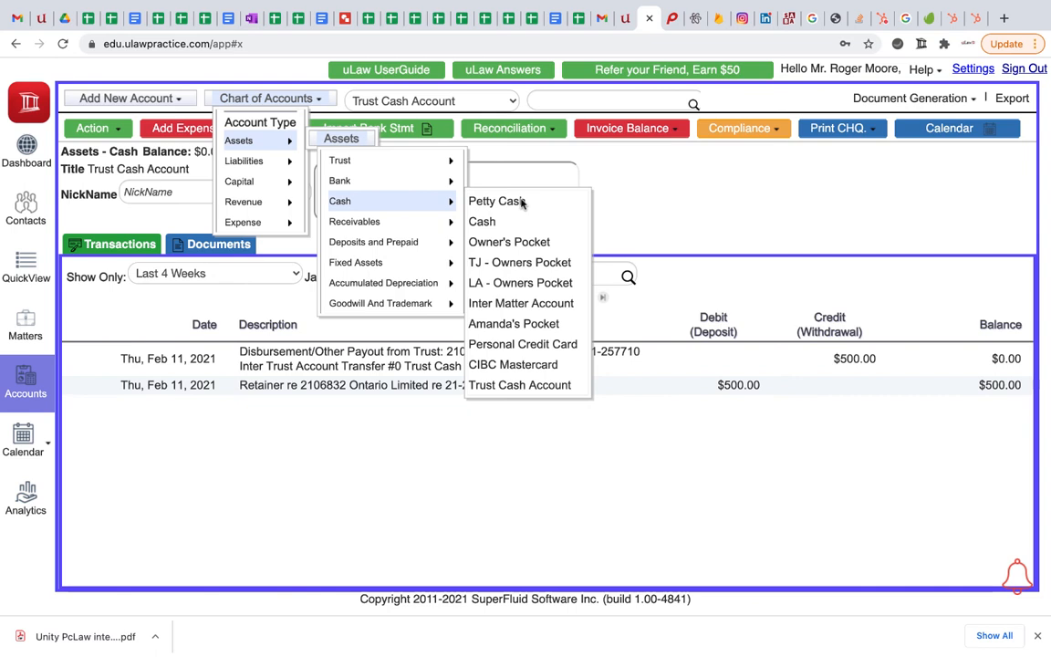
{"action": "mouse_move", "coordinate": [354, 263]}
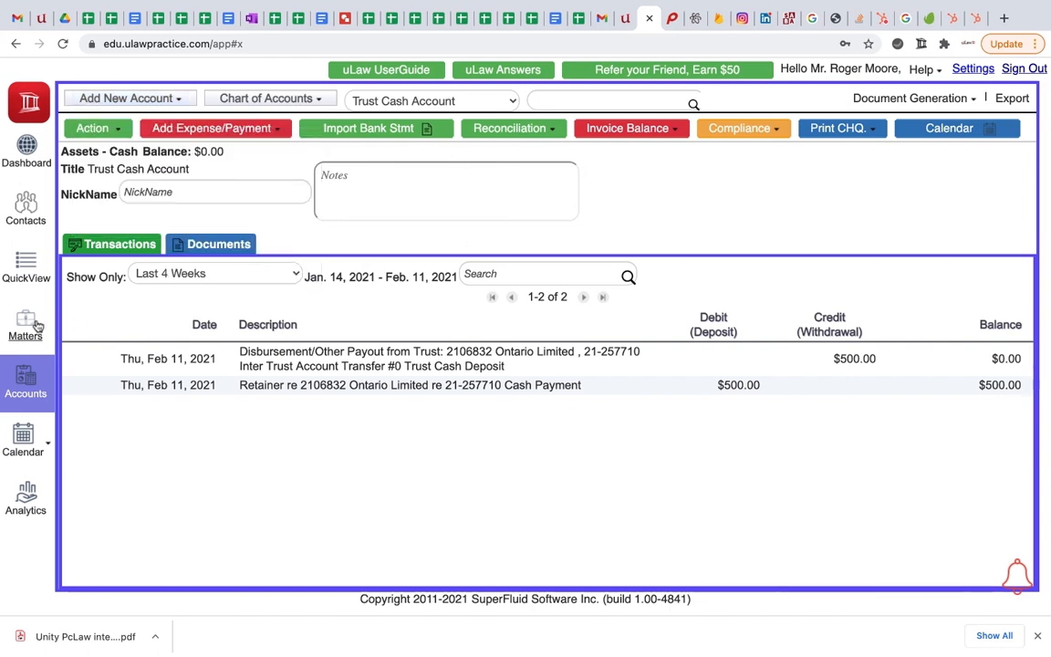
{"action": "left_click", "coordinate": [26, 325]}
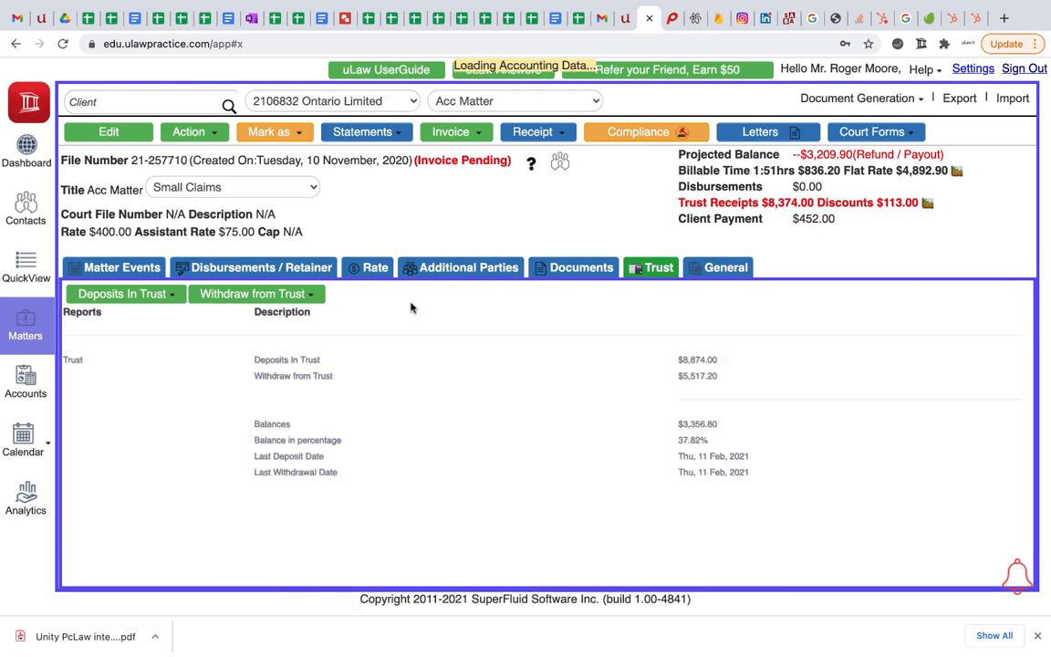
Start a new cash retainer from the client received into Trust Cash Account.
{"action": "left_click", "coordinate": [259, 266]}
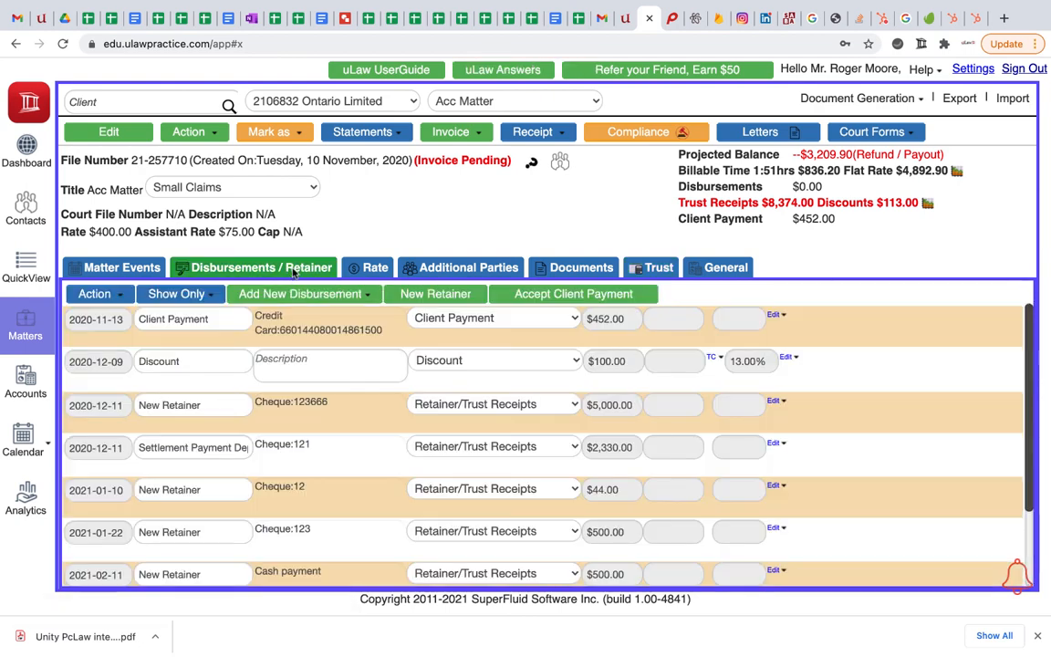
{"action": "left_click", "coordinate": [434, 294]}
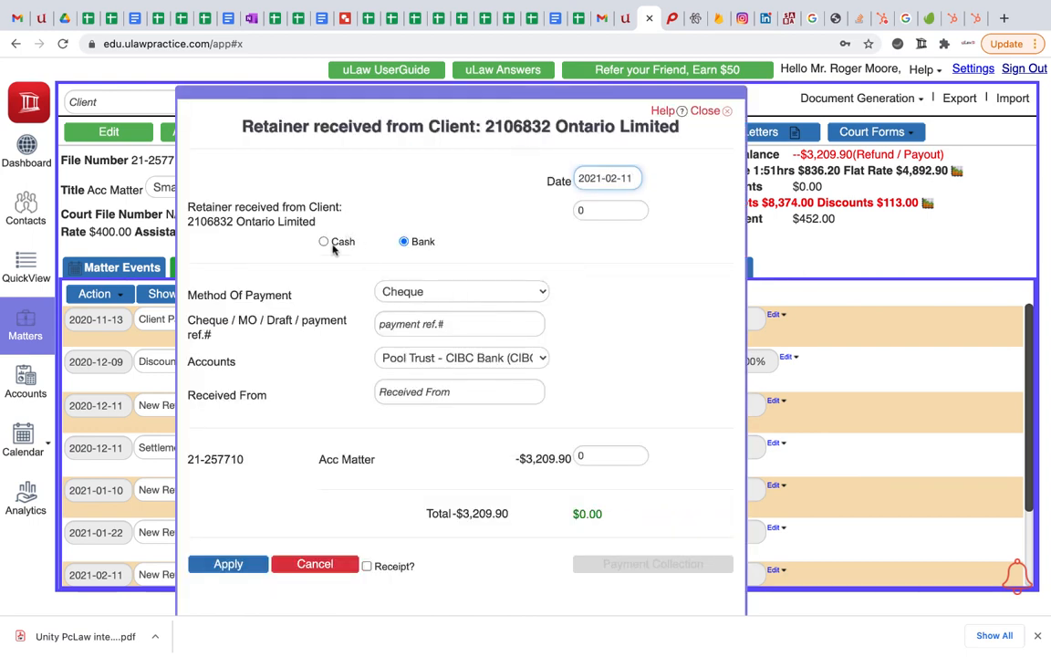
{"action": "left_click", "coordinate": [324, 241]}
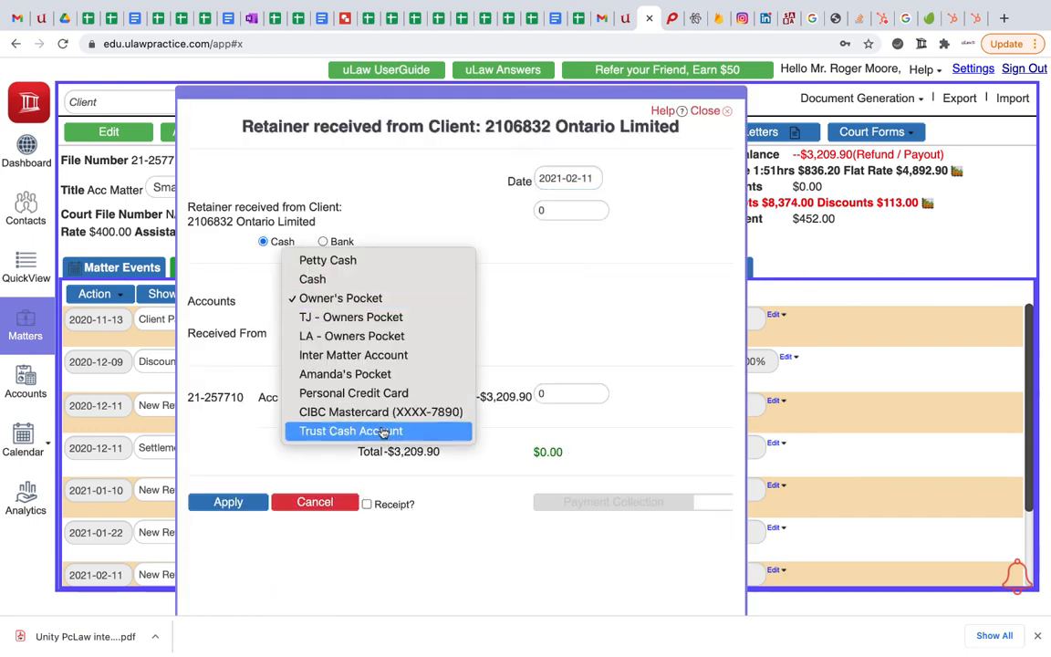
{"action": "left_click", "coordinate": [350, 431]}
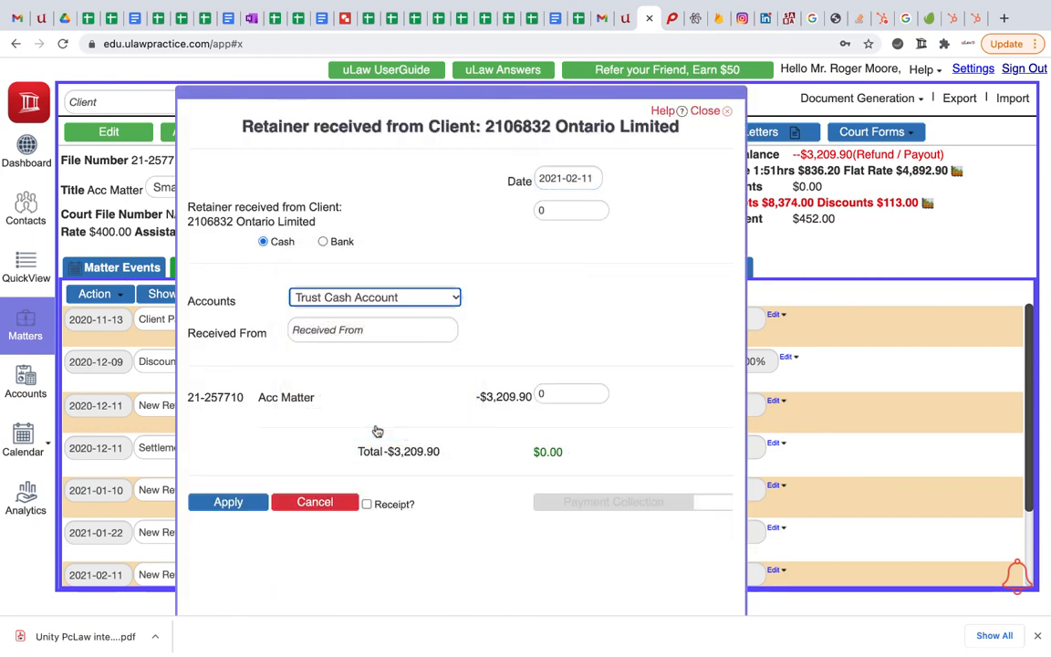